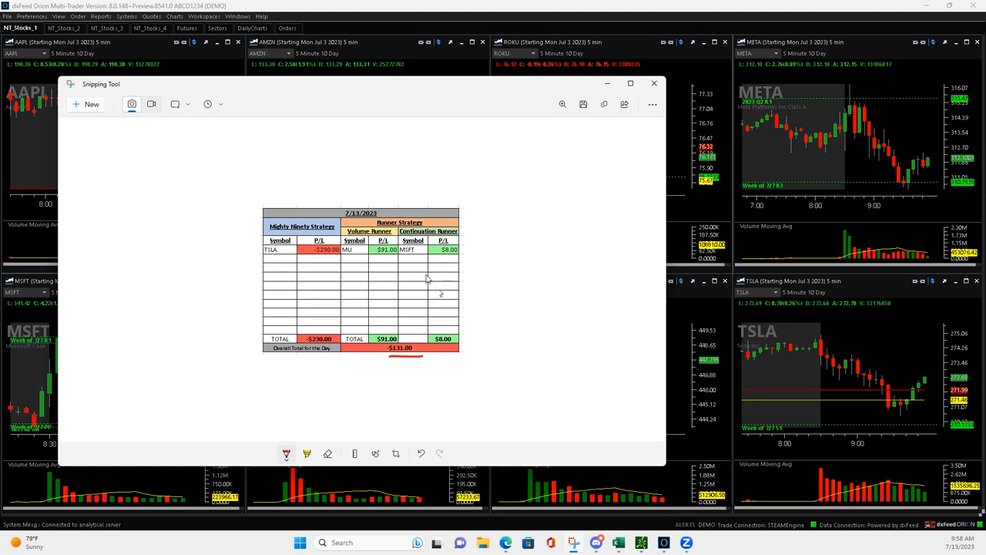
mouse_move(342, 274)
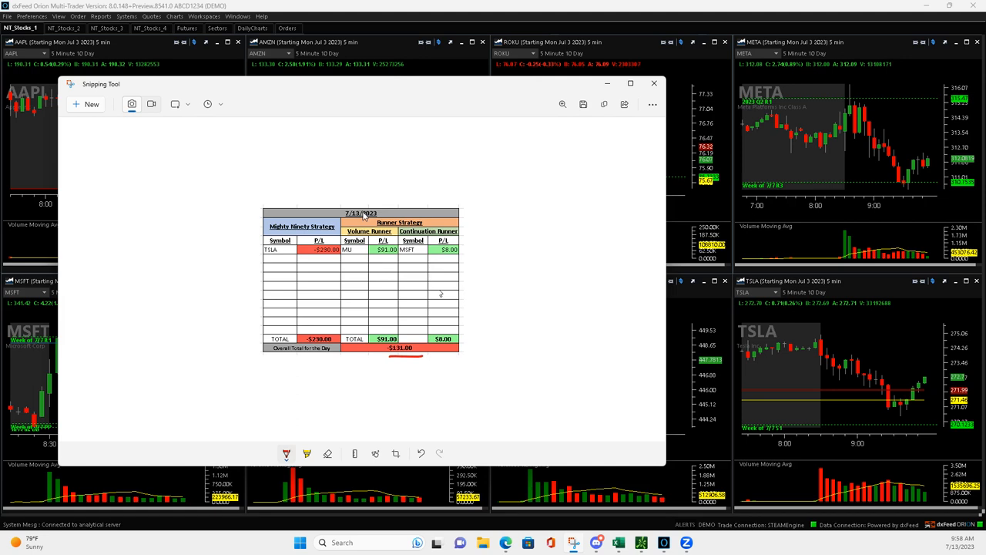
mouse_move(398, 255)
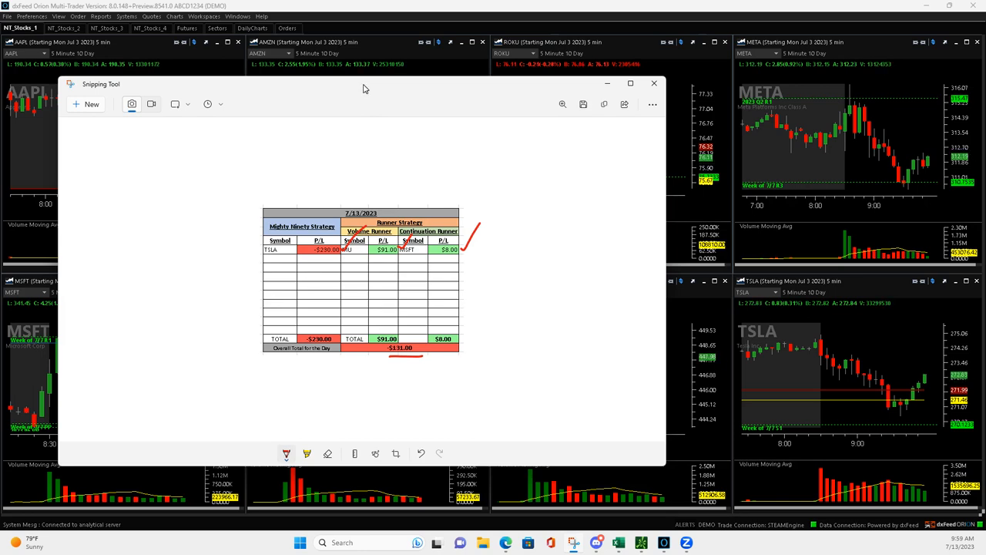
- Dismiss the annotated screenshot so the NF_Stocks_3 page with AMD, MU and GOOG charts shows
click(653, 83)
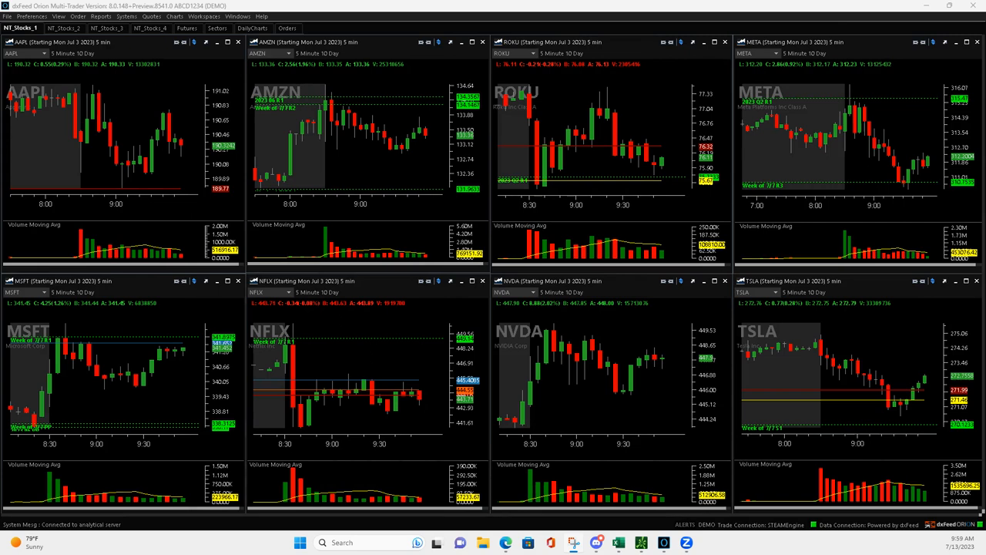
mouse_move(141, 49)
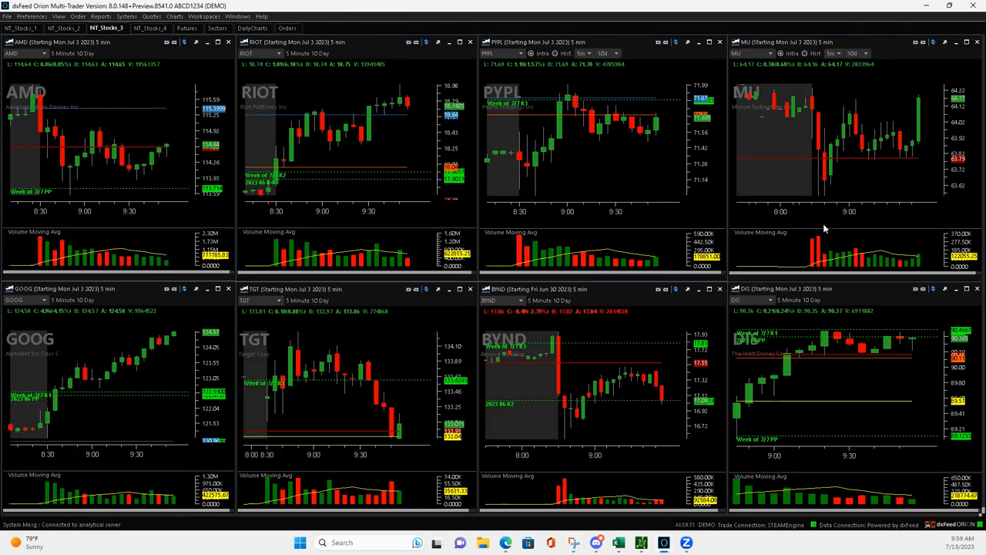
mouse_move(825, 167)
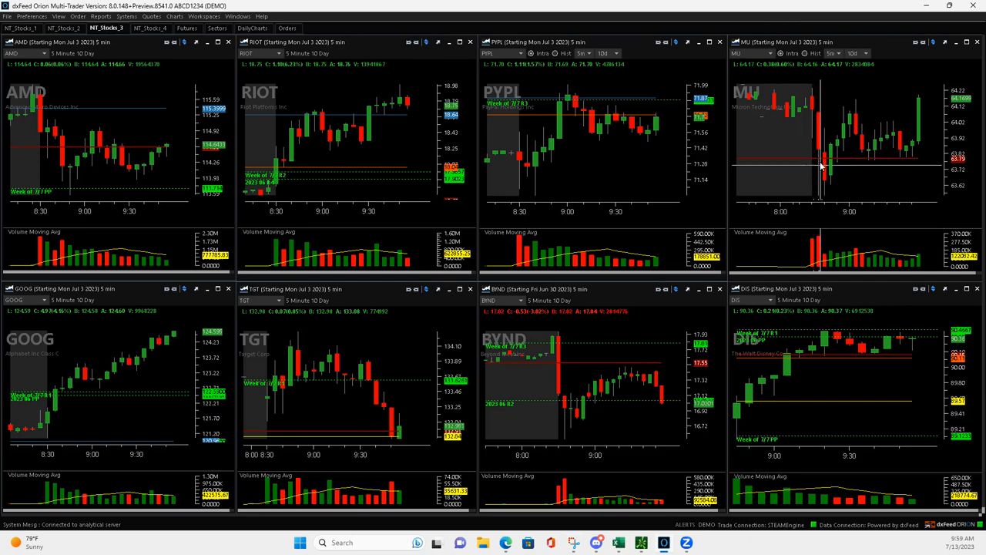
mouse_move(820, 153)
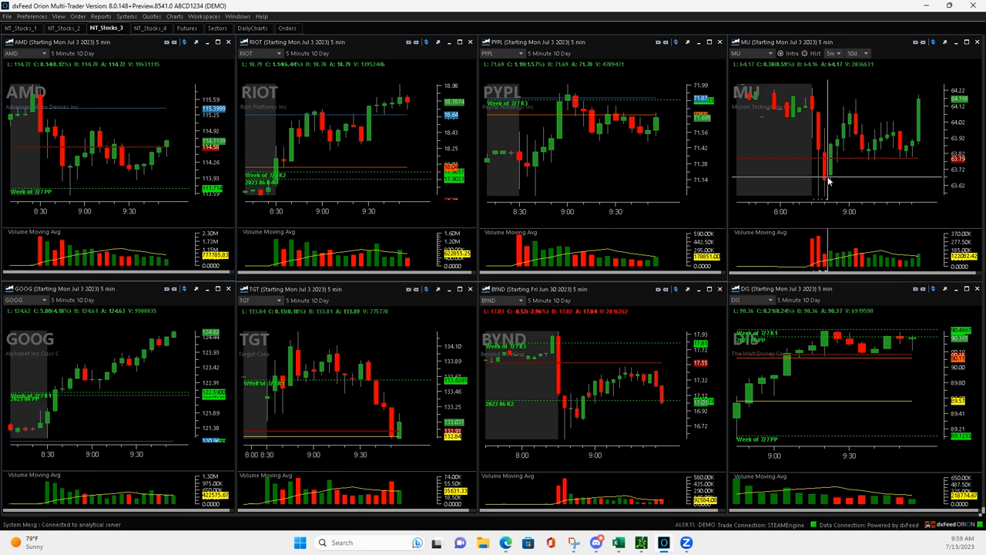
mouse_move(830, 159)
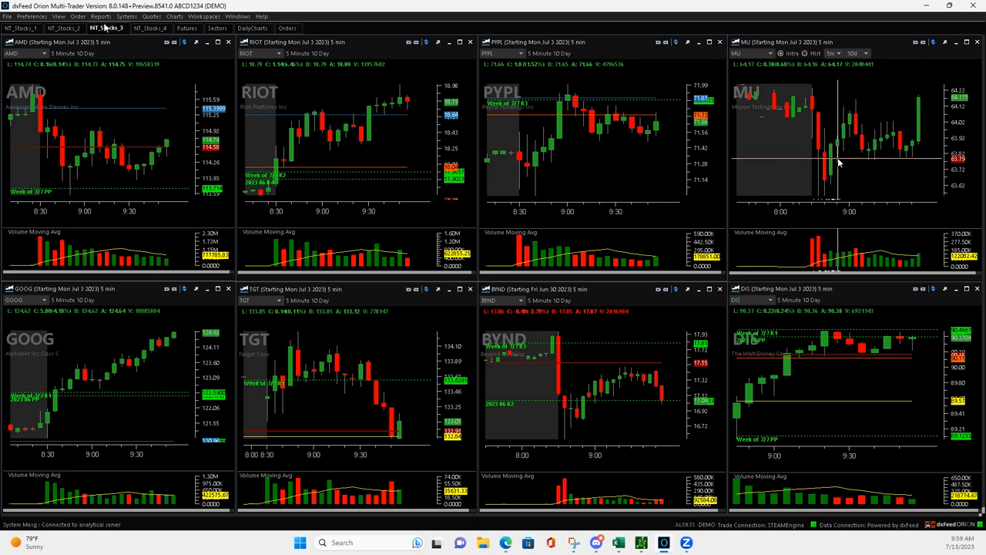
mouse_move(840, 152)
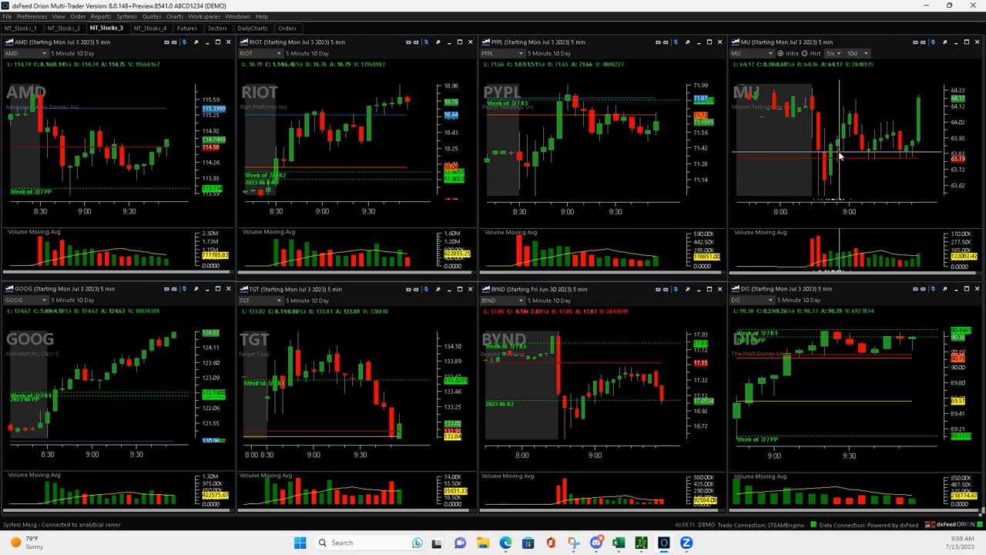
mouse_move(862, 105)
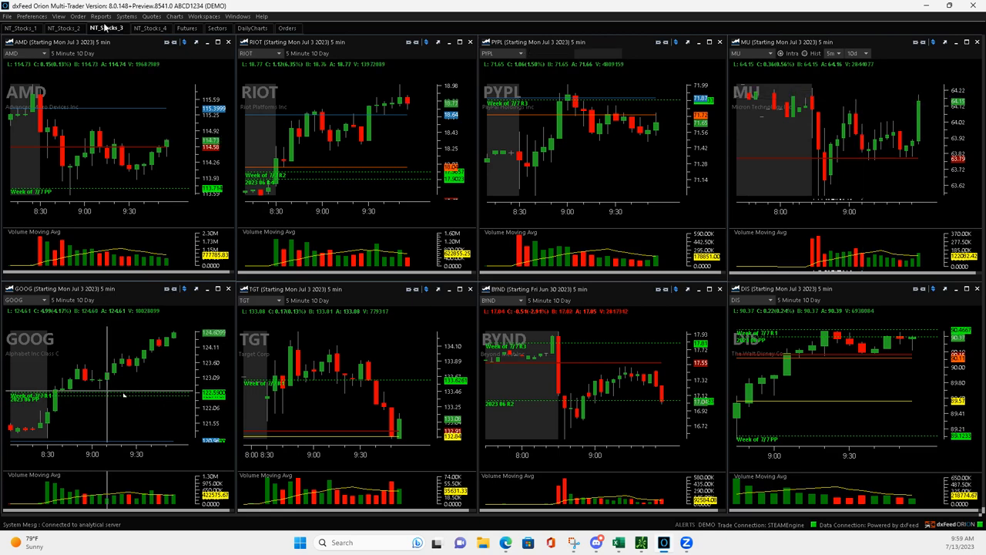
- Switch to the NF_Stocks_1 page showing the AAPL, MSFT and TSLA 5-minute charts
click(22, 28)
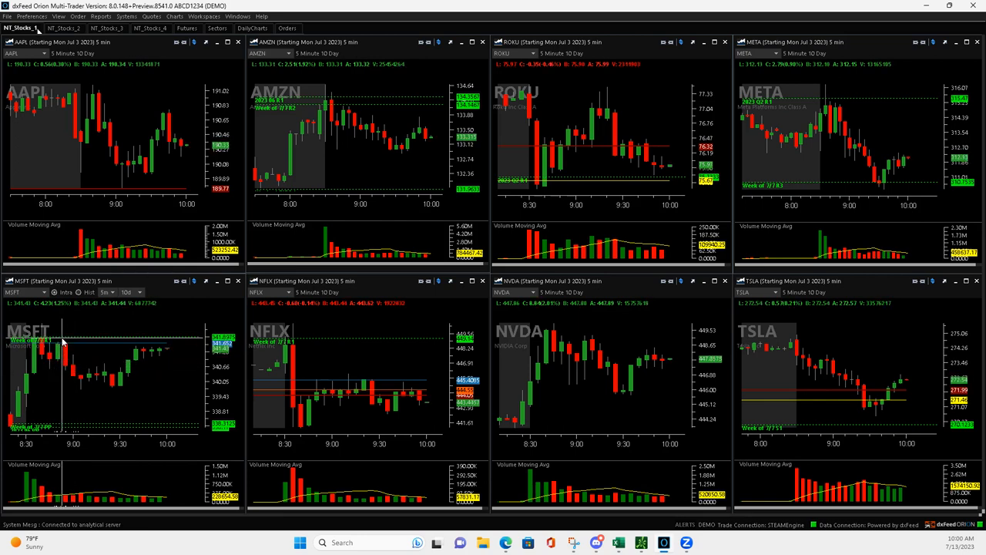
mouse_move(74, 371)
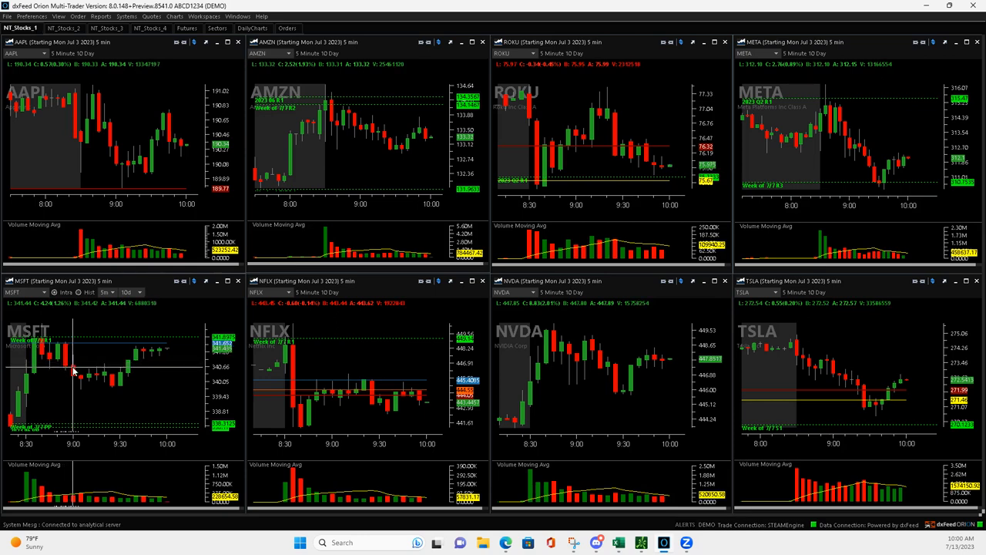
mouse_move(68, 375)
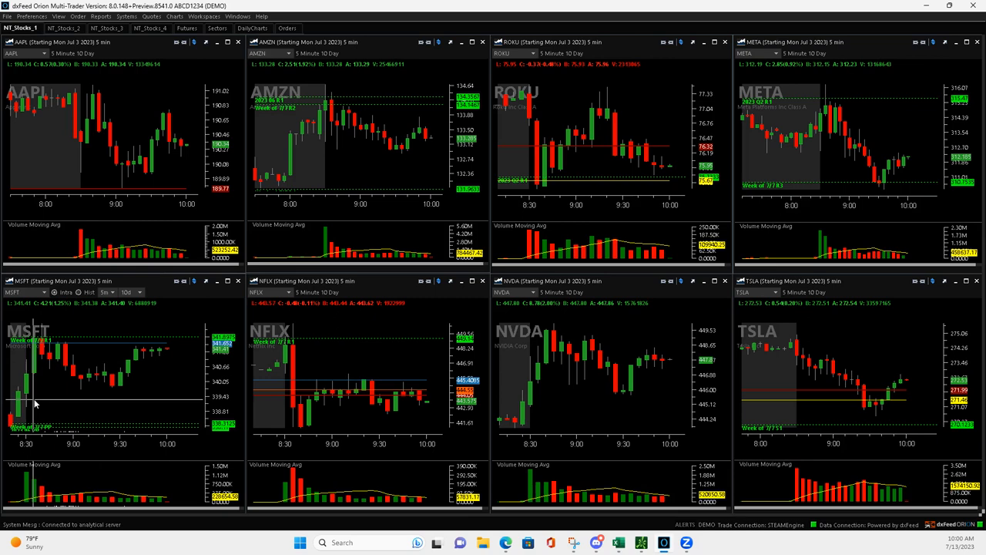
mouse_move(38, 352)
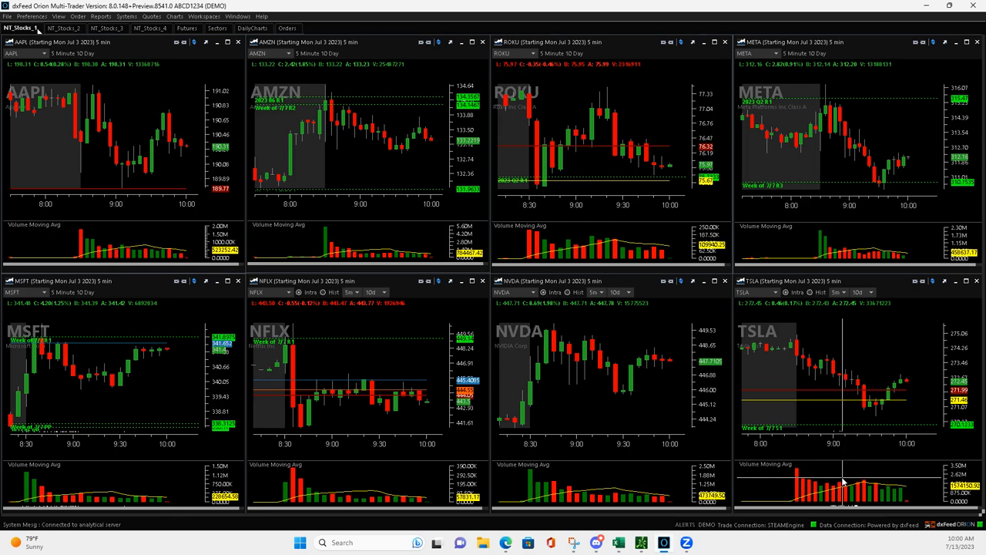
mouse_move(848, 393)
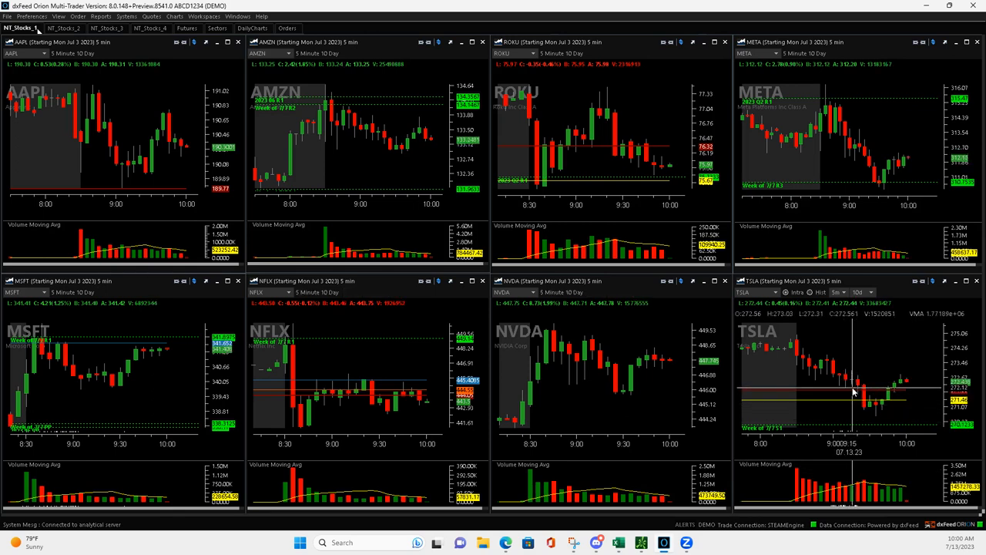
mouse_move(847, 391)
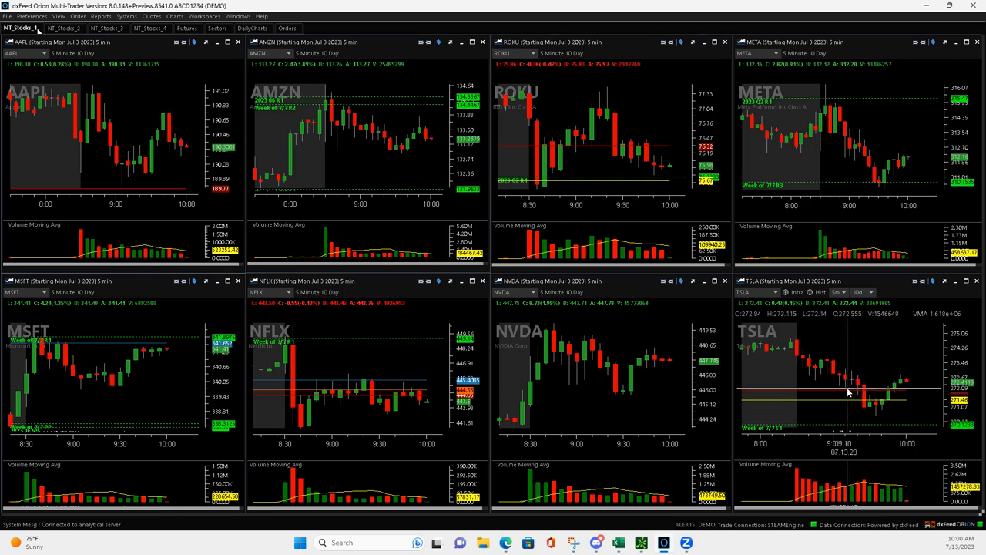
mouse_move(855, 398)
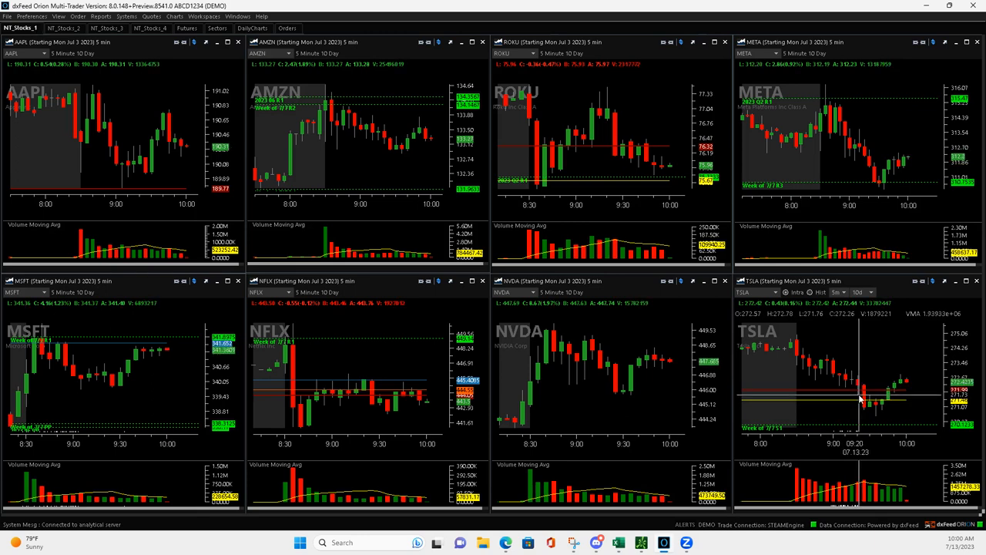
mouse_move(878, 419)
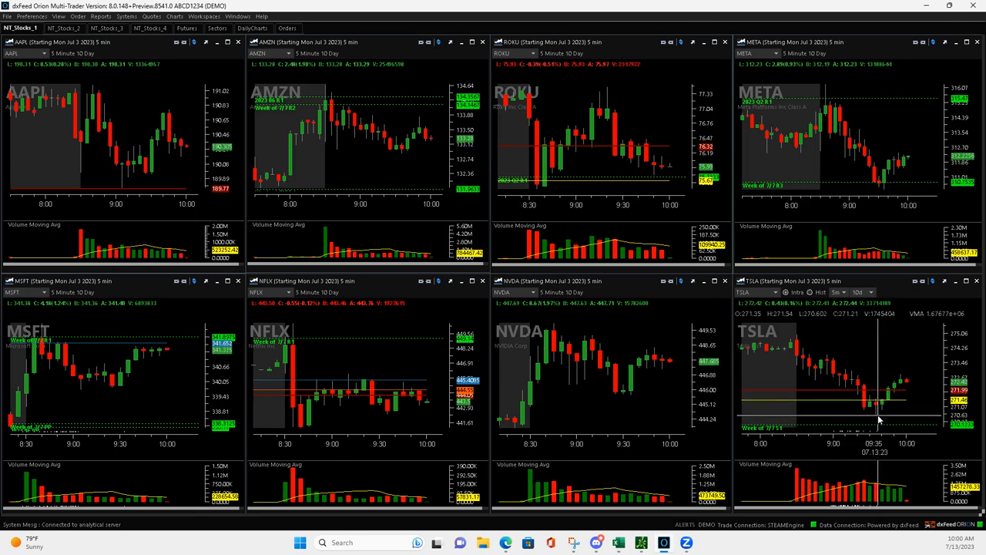
mouse_move(875, 416)
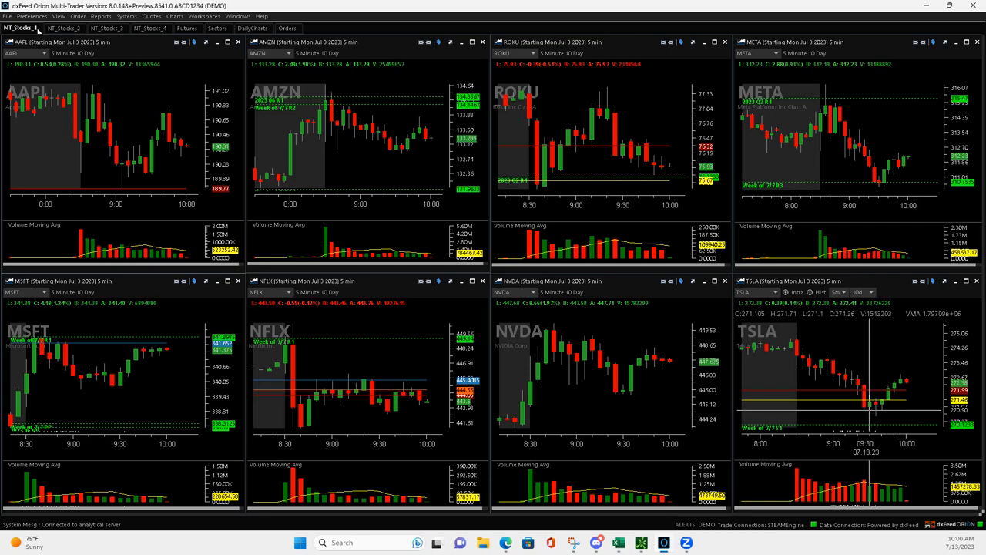
mouse_move(870, 413)
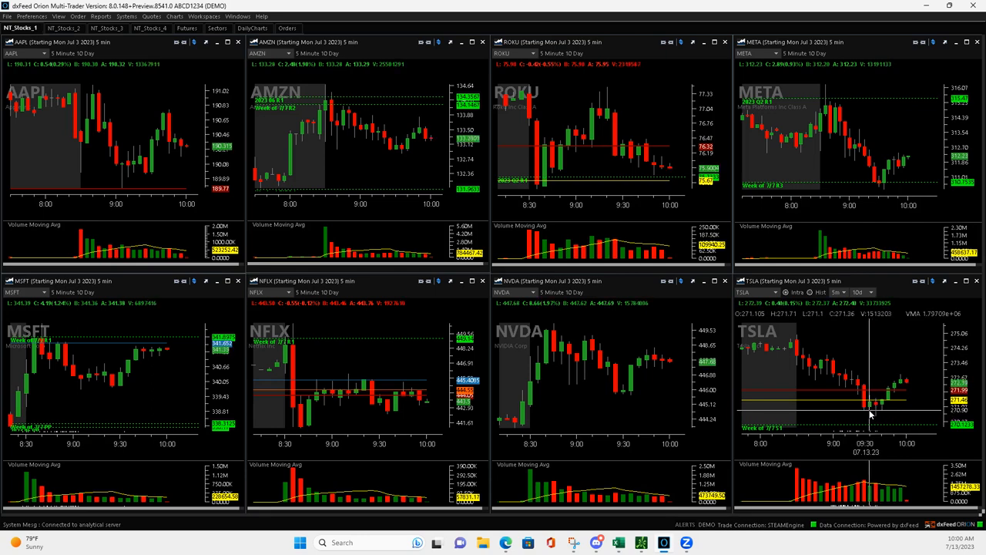
mouse_move(872, 407)
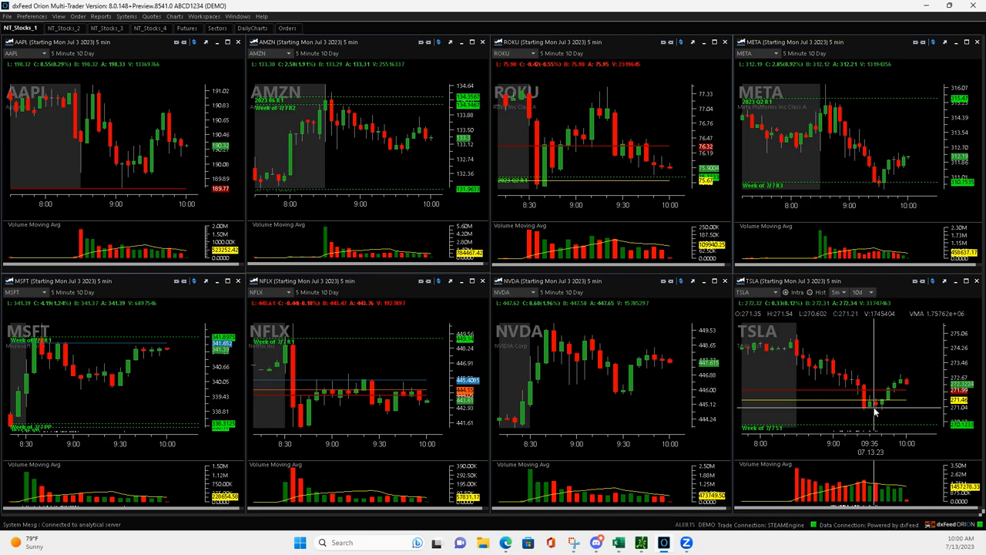
mouse_move(886, 404)
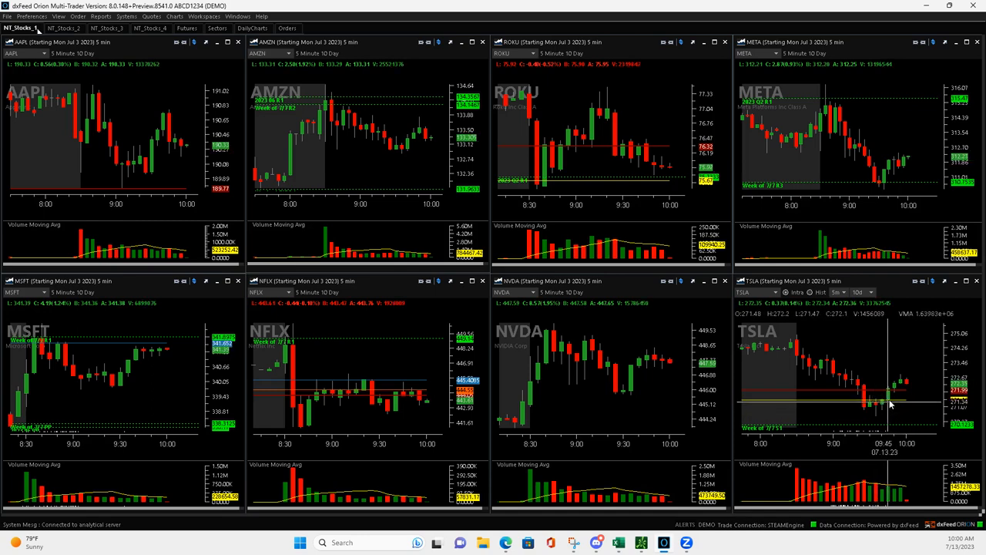
mouse_move(894, 393)
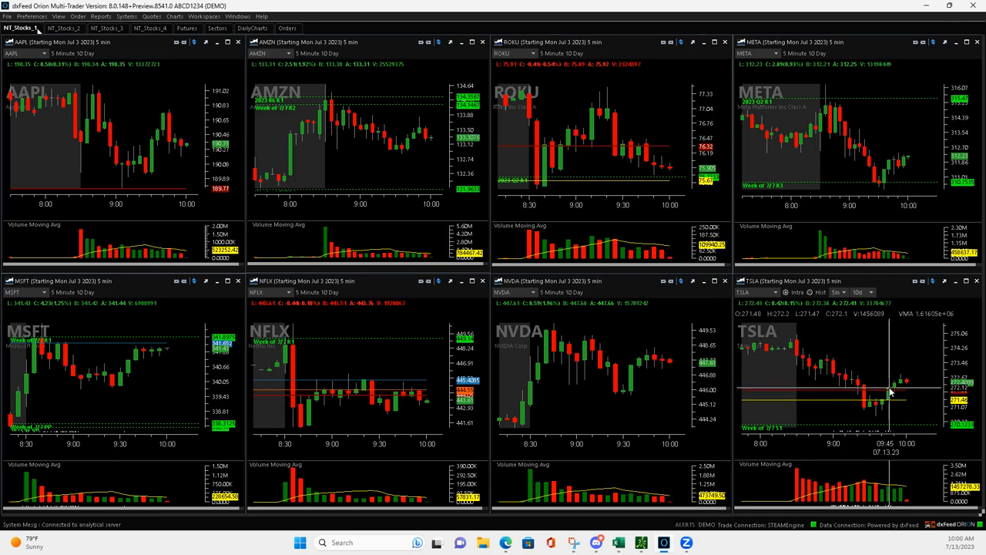
mouse_move(894, 393)
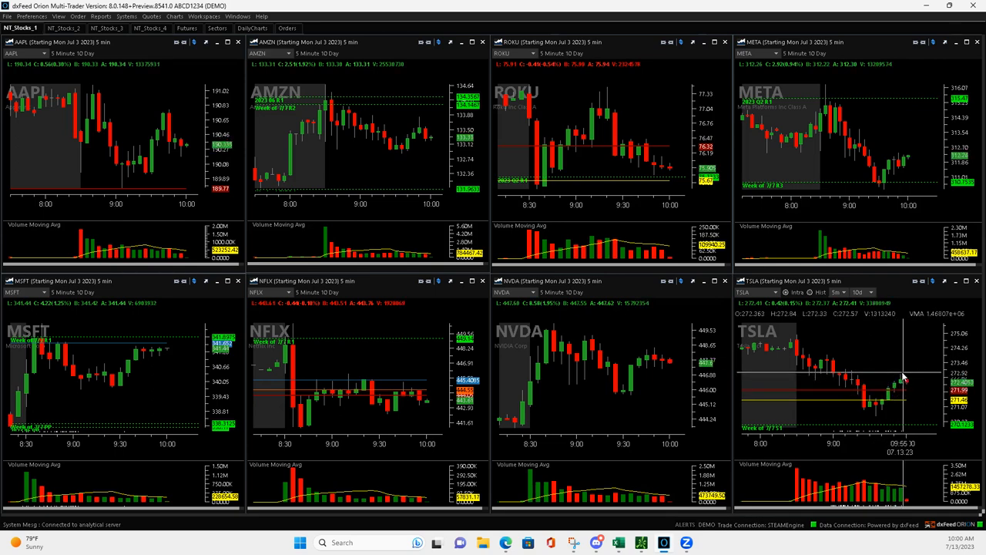
mouse_move(900, 391)
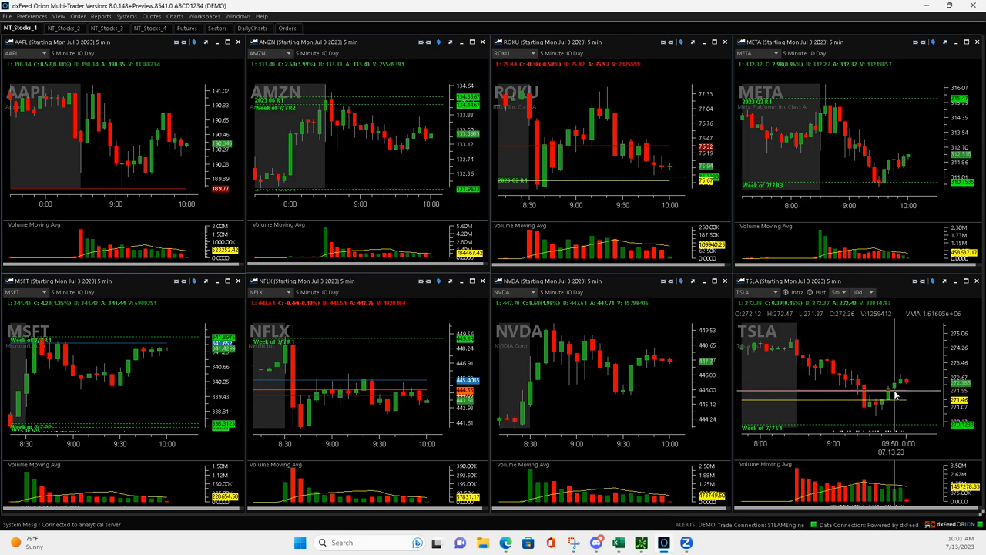
mouse_move(897, 397)
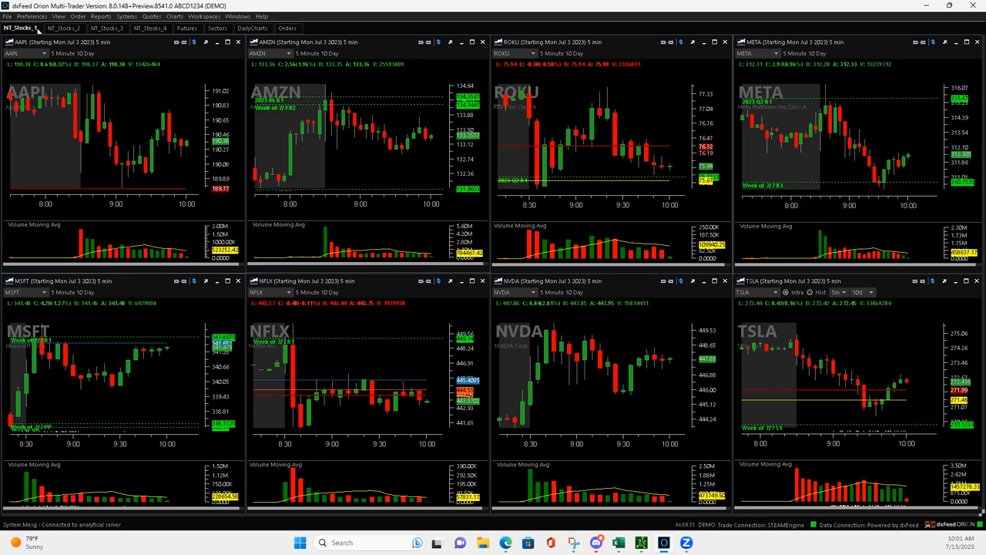
mouse_move(877, 419)
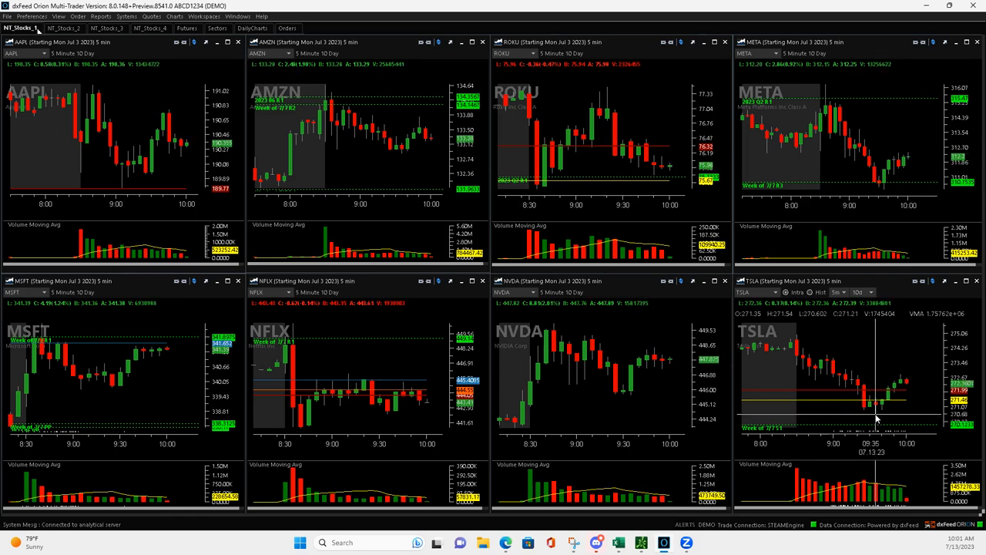
mouse_move(884, 394)
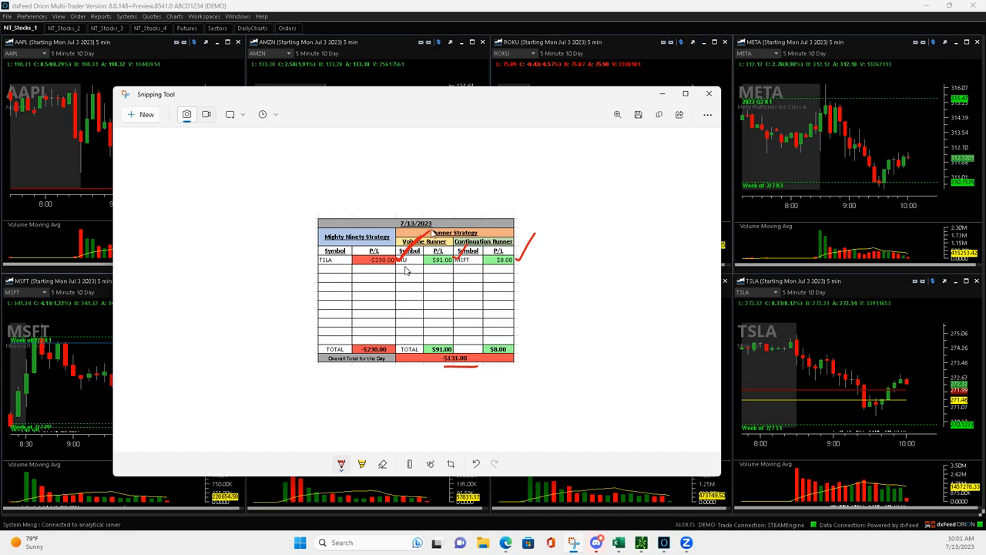
mouse_move(445, 375)
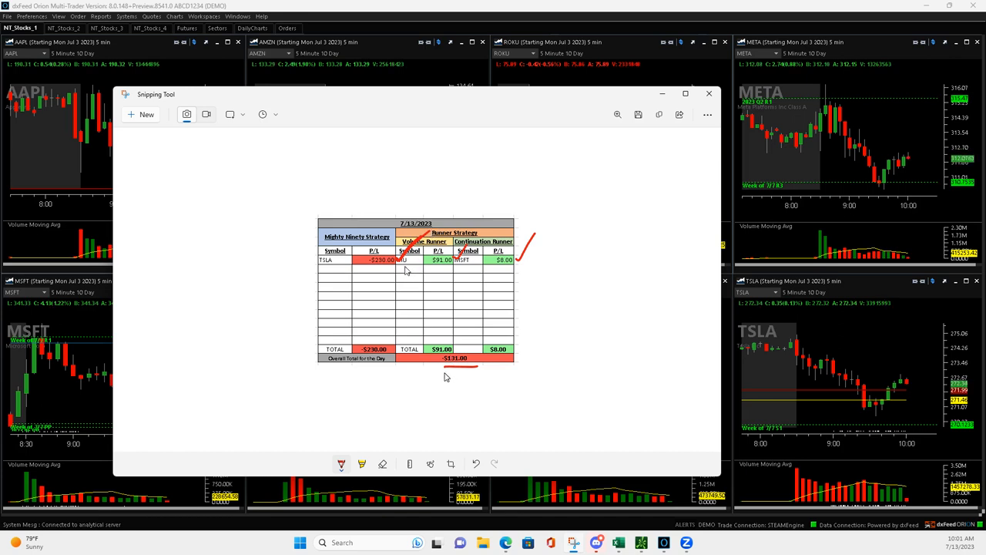
- Draw a second red pen underline beneath the overall day total on the P&L table
drag(444, 374, 477, 374)
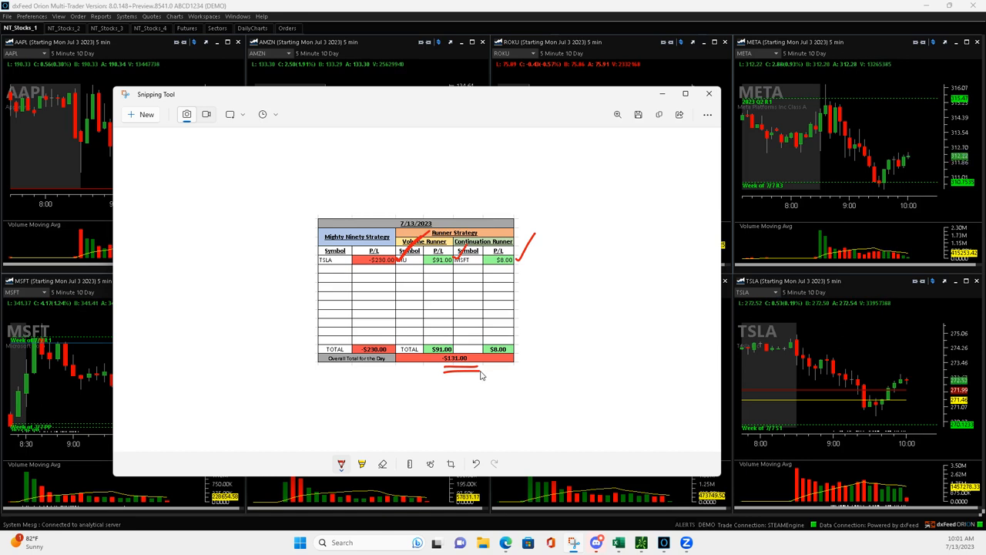
mouse_move(493, 164)
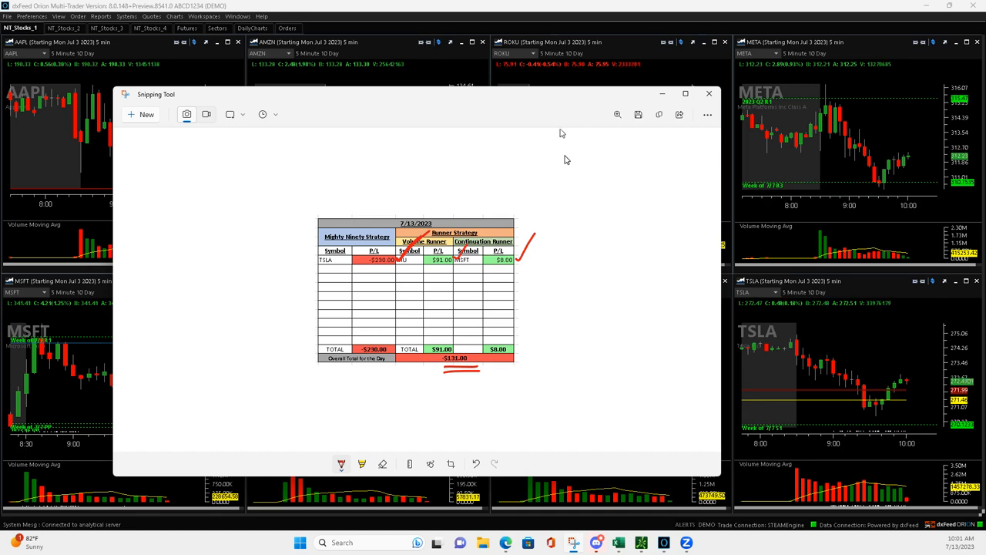
mouse_move(567, 159)
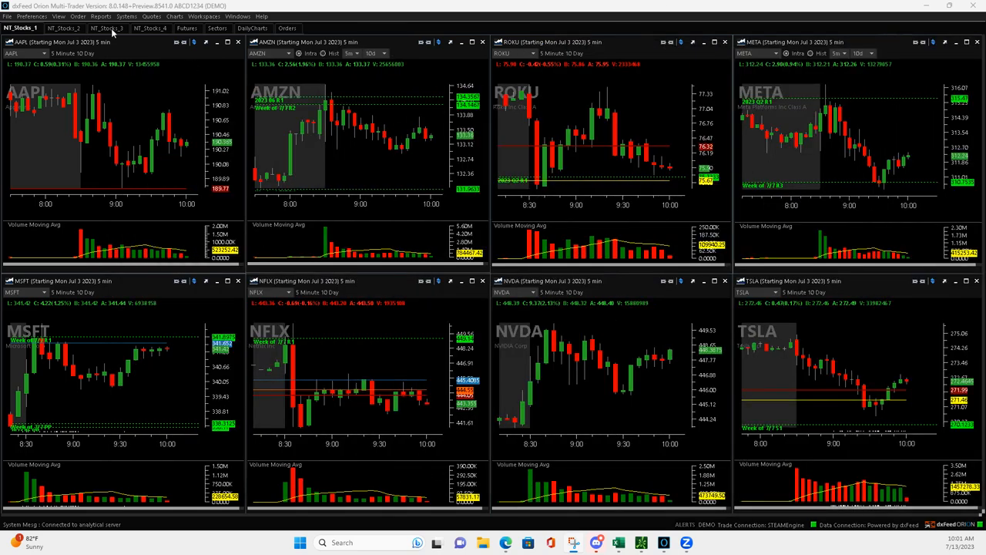
- Switch to the NF_Stocks_3 sheet holding AMD, RIOT, PYPL, MU, GOOG, TGT, BYND and DIS
click(105, 27)
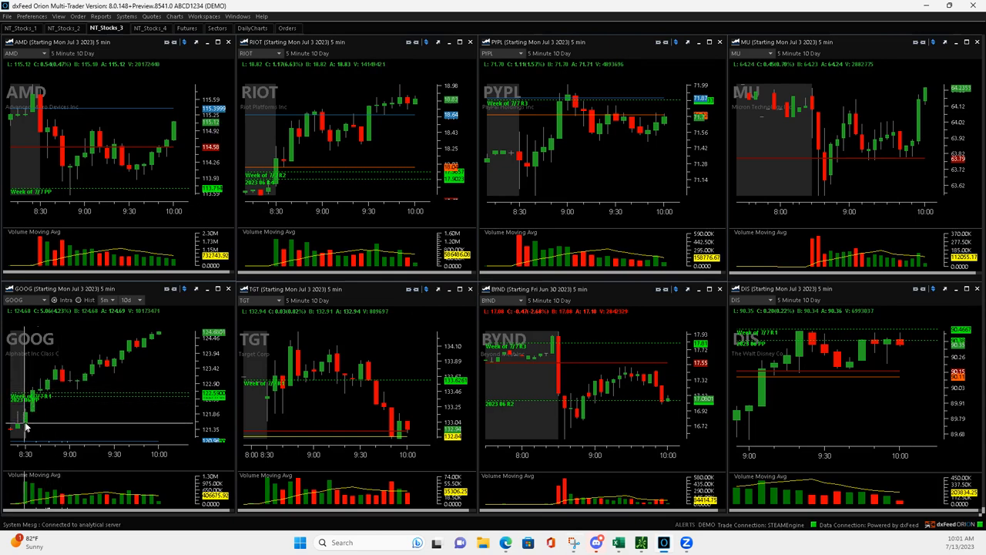
mouse_move(63, 376)
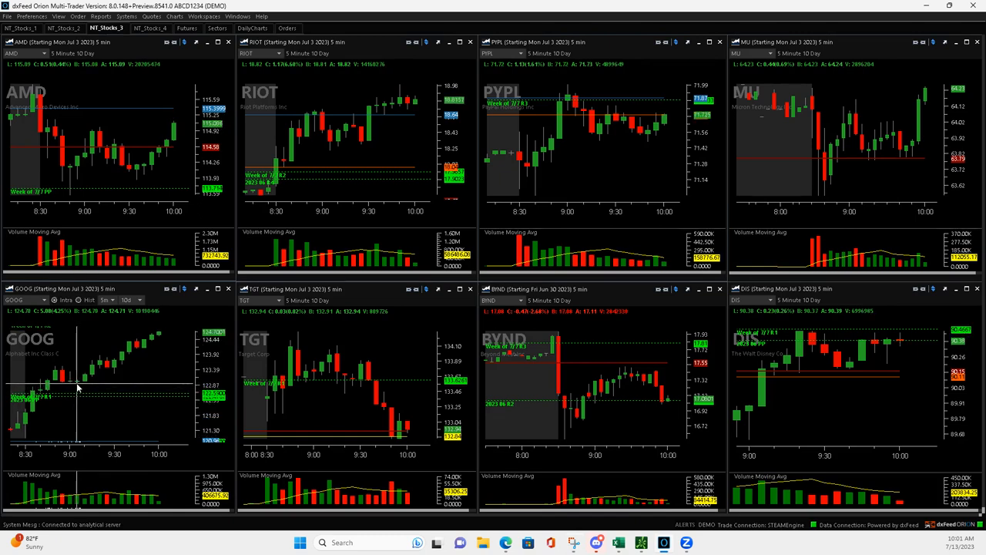
mouse_move(83, 376)
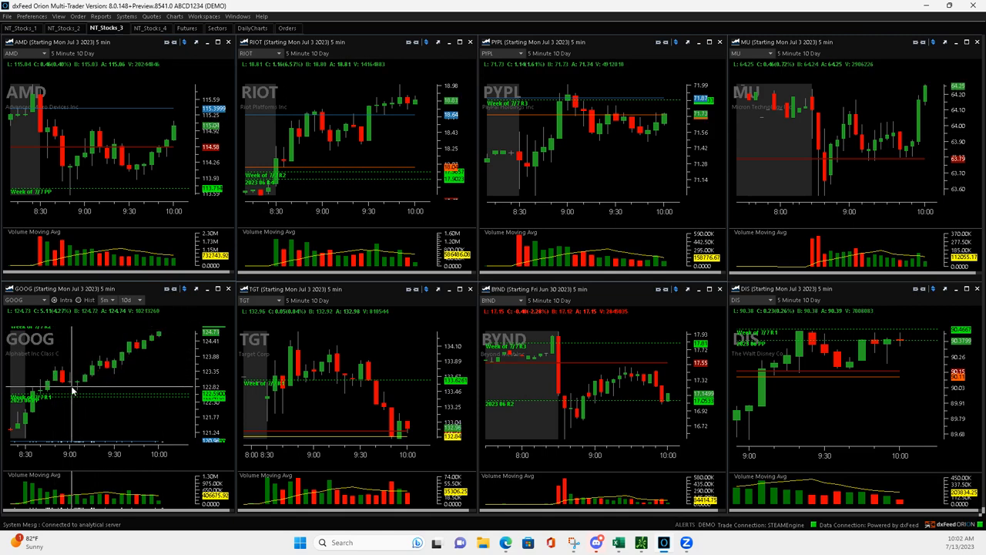
mouse_move(601, 163)
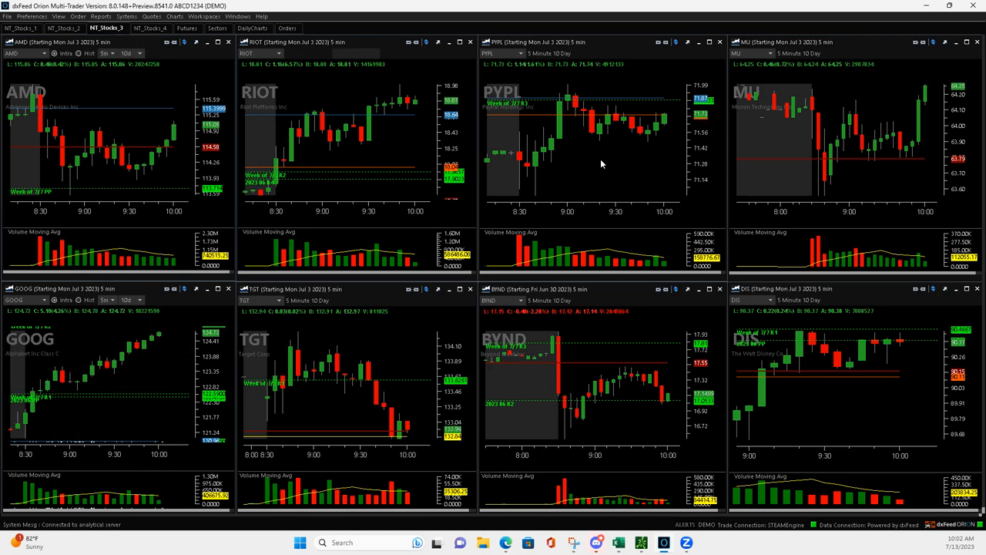